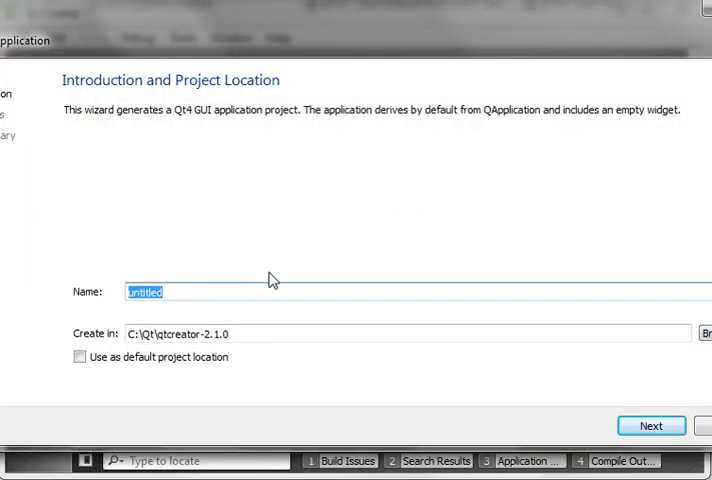
# - Create Qt GUI application project 'Gradients' with its main class derived from QDialog
pyautogui.write('Gradients')
pyautogui.click(408, 332)
pyautogui.write('E:\\T')
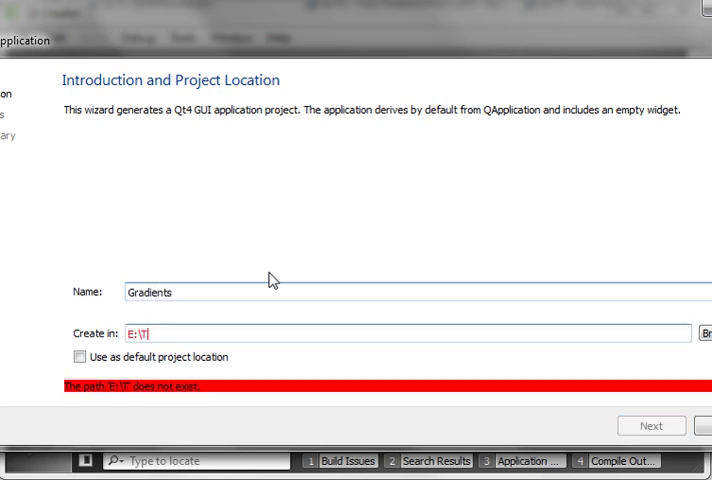
pyautogui.click(652, 424)
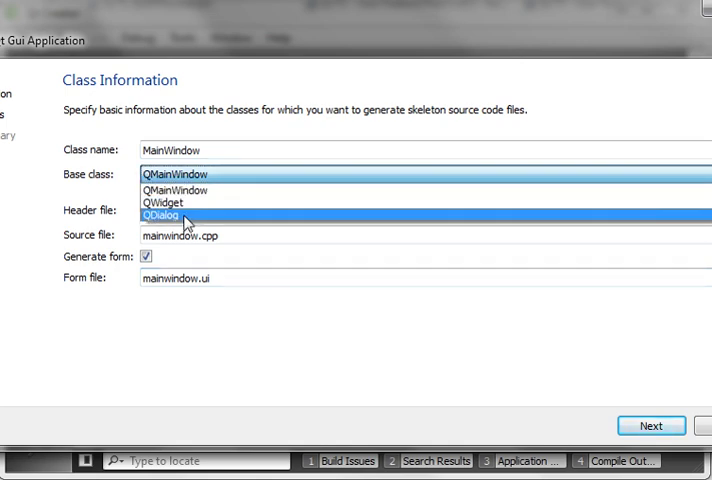
pyautogui.click(650, 424)
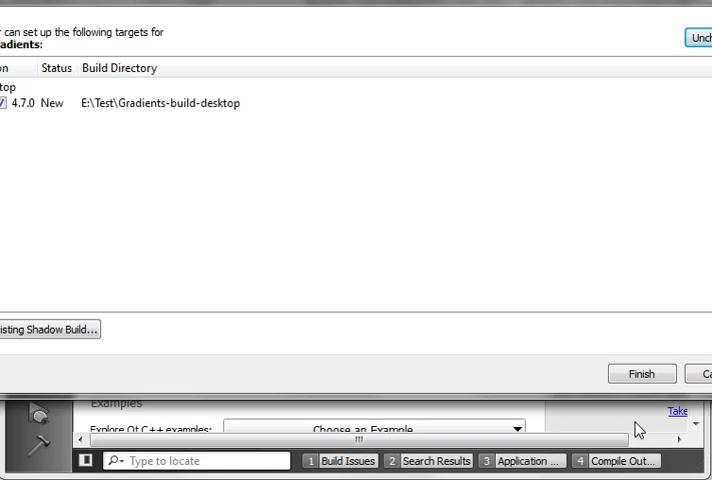
pyautogui.click(640, 372)
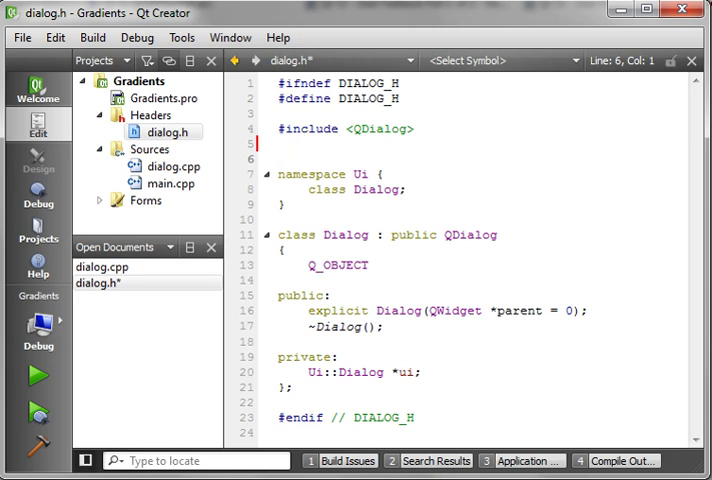
pyautogui.moveTo(380, 128)
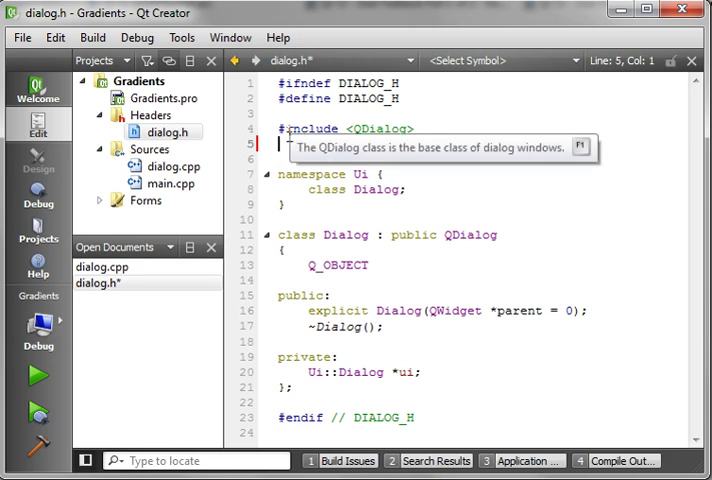
# - Add #include lines for <QtCore>, <QtGui> and <QLinearGradient> to dialog.h
pyautogui.write('#include')
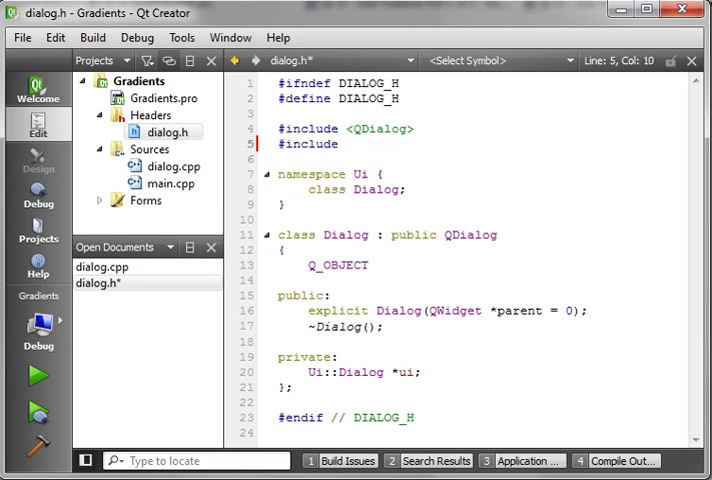
pyautogui.write('QtCore>')
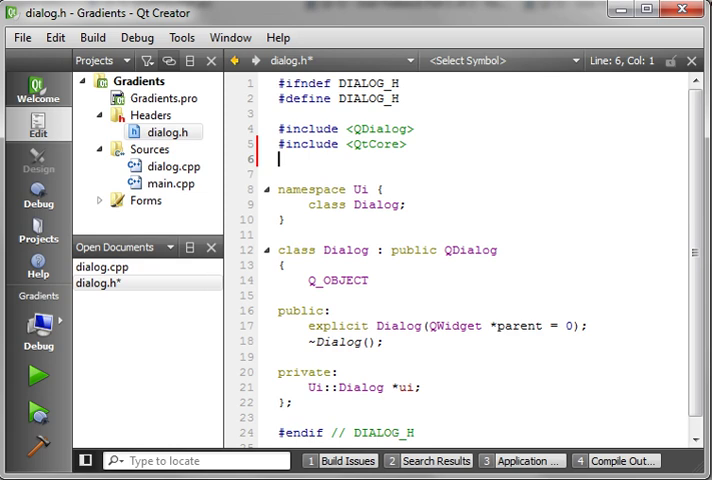
pyautogui.write('#include <QtGui>')
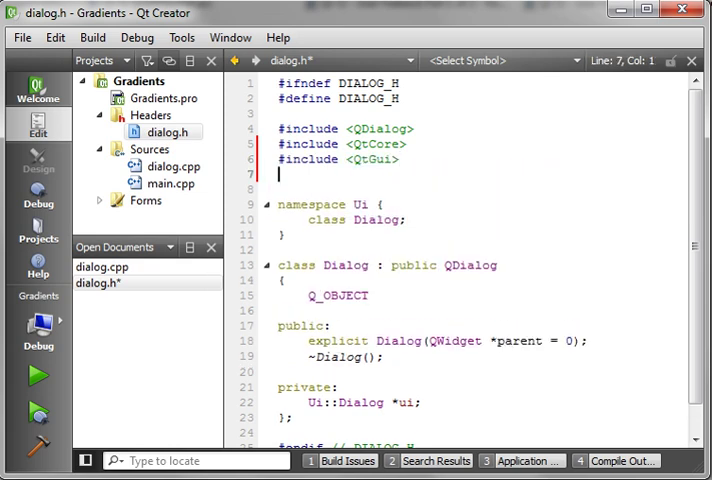
pyautogui.write('#define')
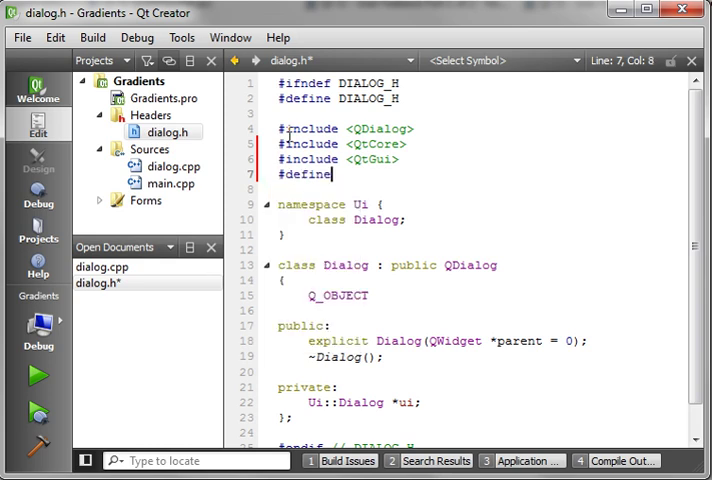
pyautogui.write('include <')
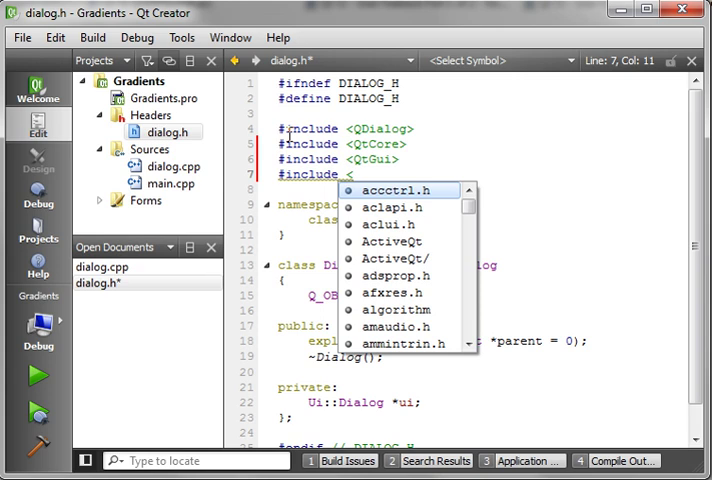
pyautogui.write('Qlin')
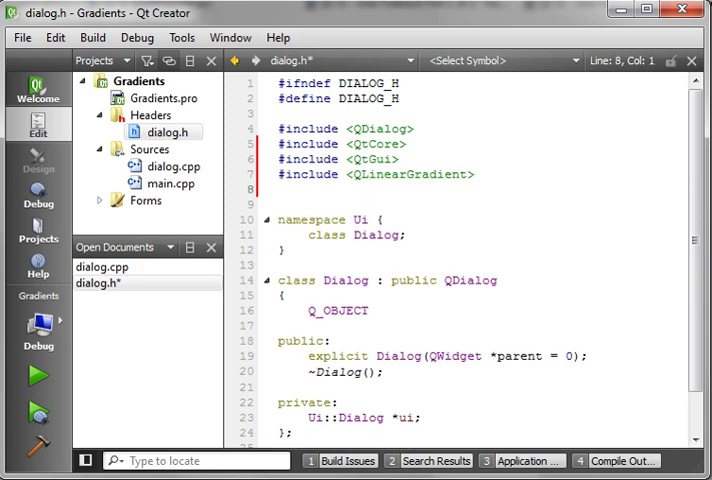
# - Add #include lines for <QRadialGradient> and <QConicalGradient> to dialog.h
pyautogui.write('#include')
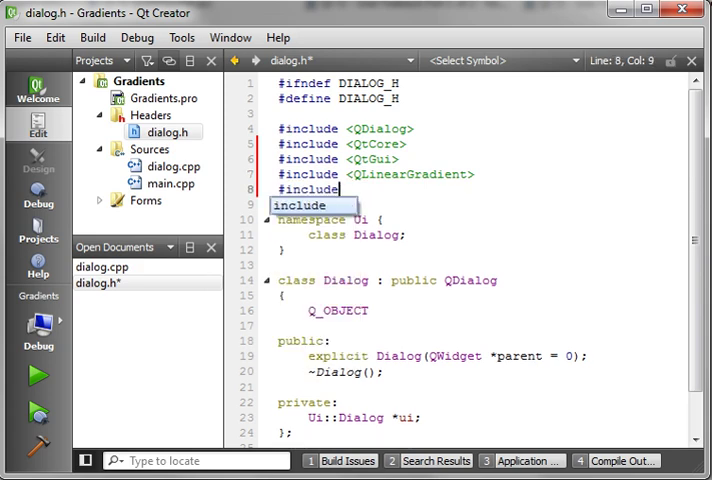
pyautogui.write('<QRadialGradient>')
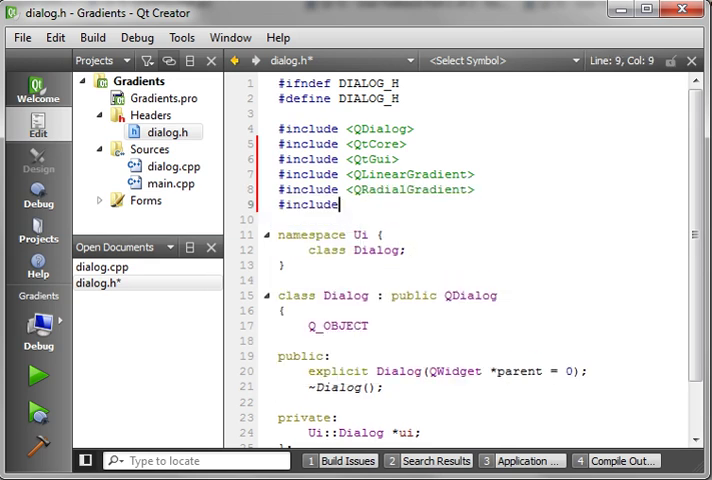
pyautogui.write('<Q')
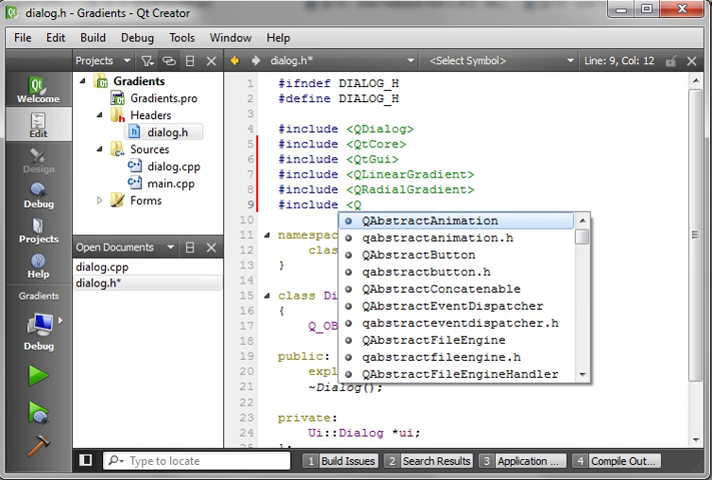
pyautogui.write('ConicalGradient>')
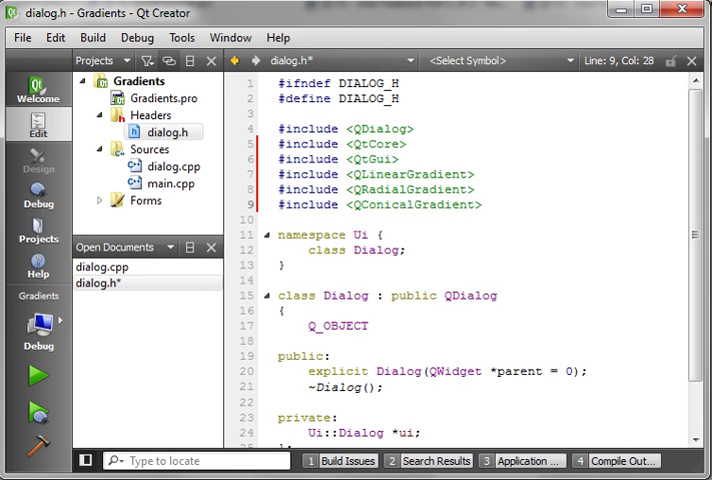
pyautogui.scroll(-3)
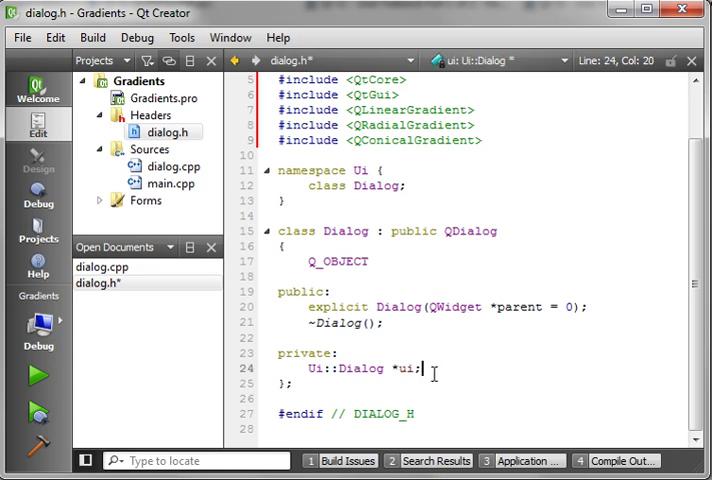
# - Declare 'protected: void paintEvent(QPaintEvent *e);' in dialog.h and an empty Dialog::paintEvent in dialog.cpp
pyautogui.write('protected:')
pyautogui.write('void pain')
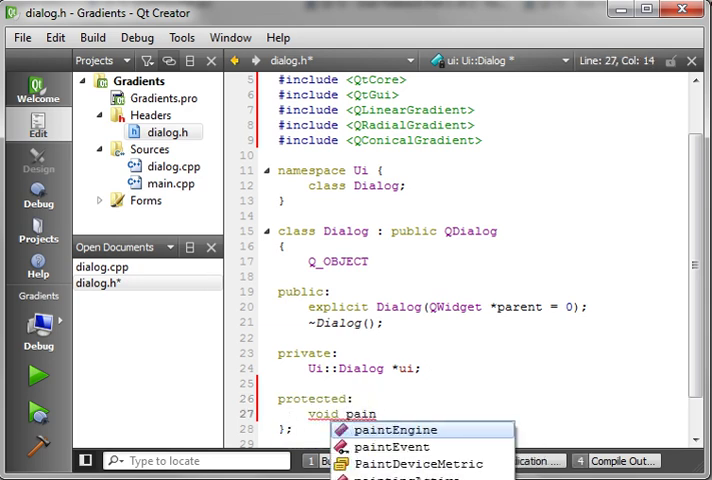
pyautogui.click(392, 446)
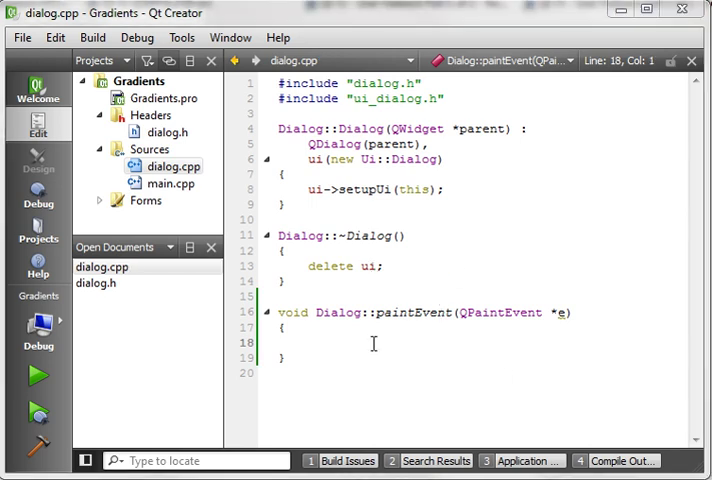
# - Construct 'QPainter painter(this);' inside Dialog::paintEvent
pyautogui.write('Qpain')
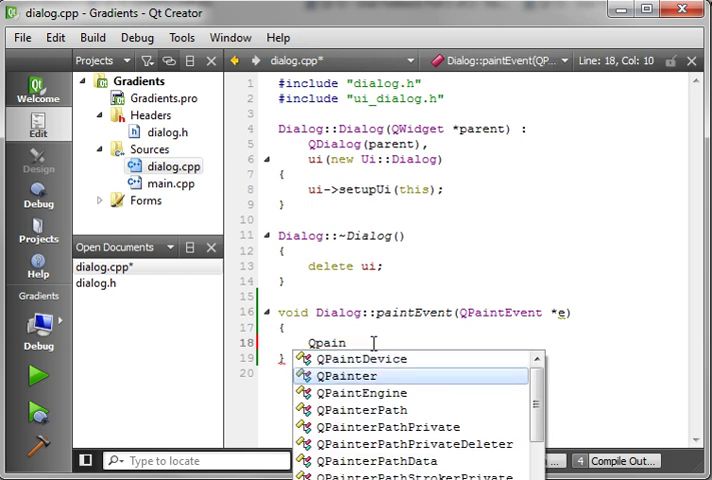
pyautogui.click(348, 376)
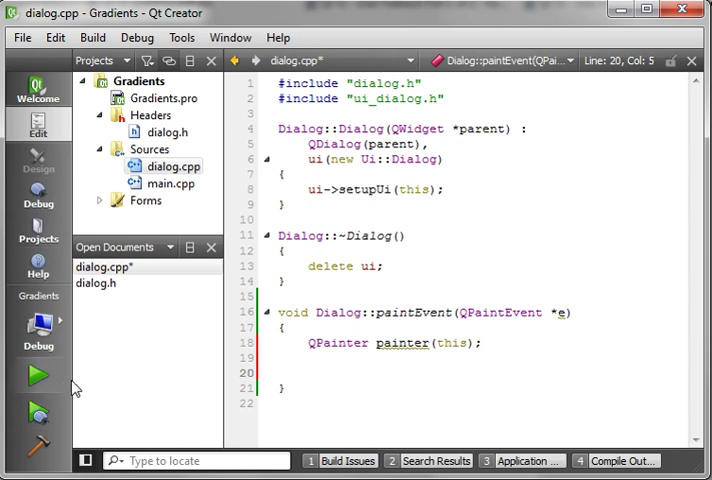
pyautogui.moveTo(54, 436)
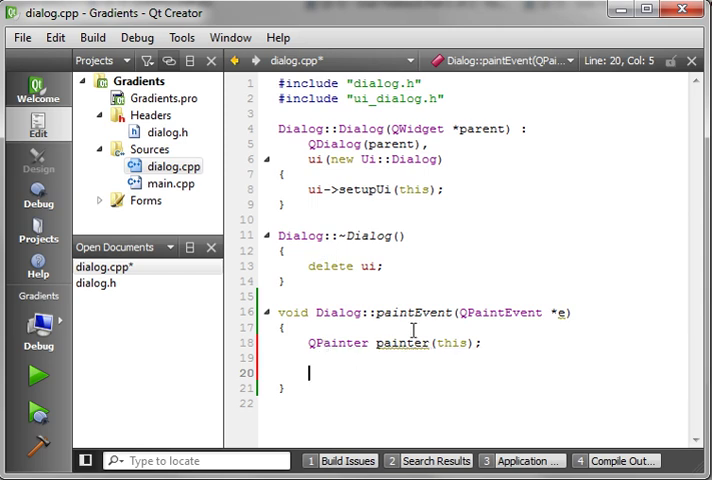
# - Declare QLinearGradient grad1 running from 25,100 to 150,175 in paintEvent
pyautogui.write('Qlin')
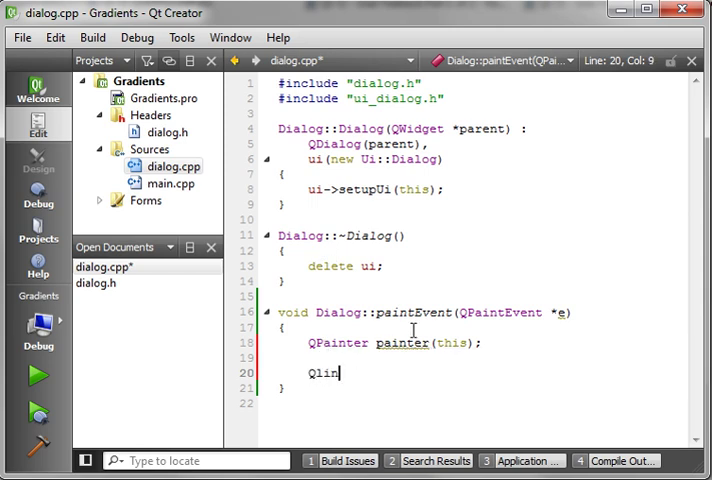
pyautogui.write('nearGradient')
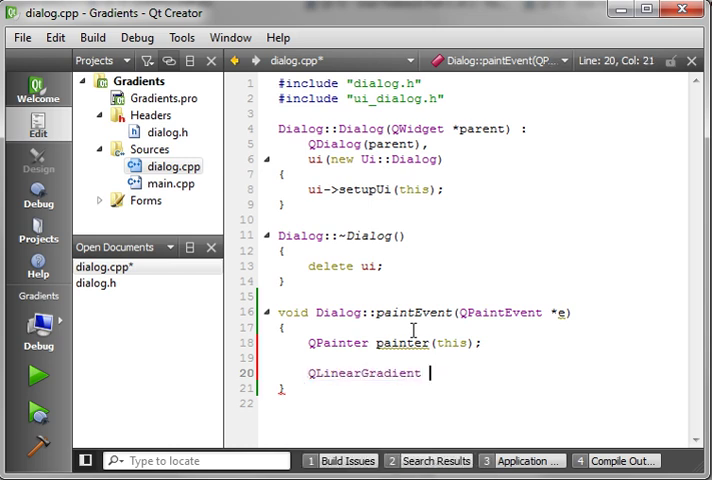
pyautogui.write('grad1(')
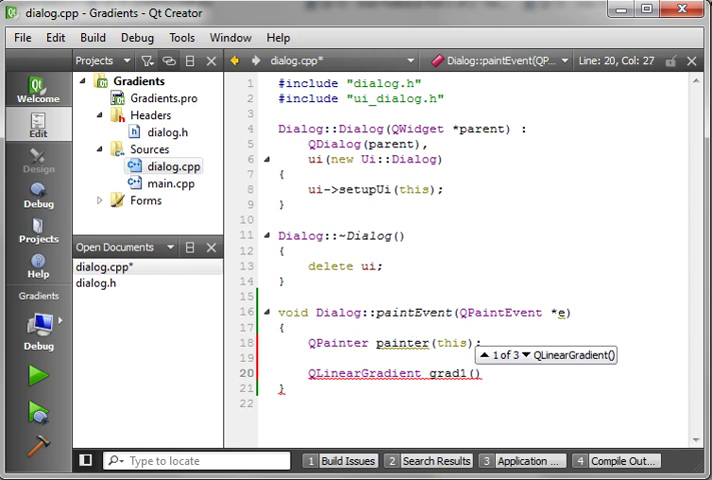
pyautogui.write('25')
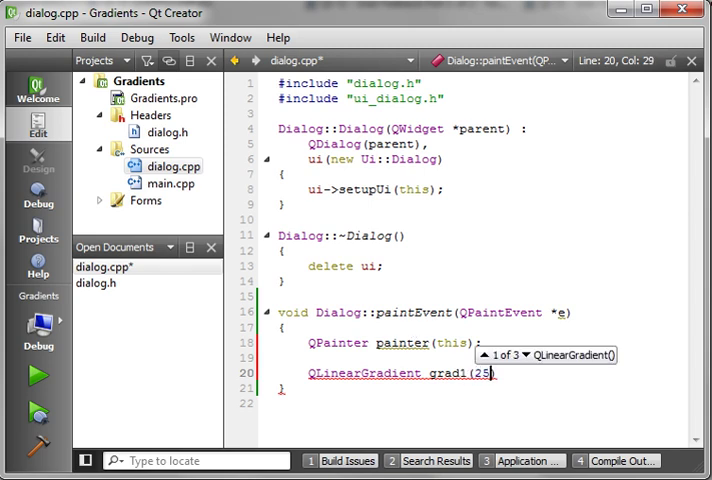
pyautogui.write(',100,150,)')
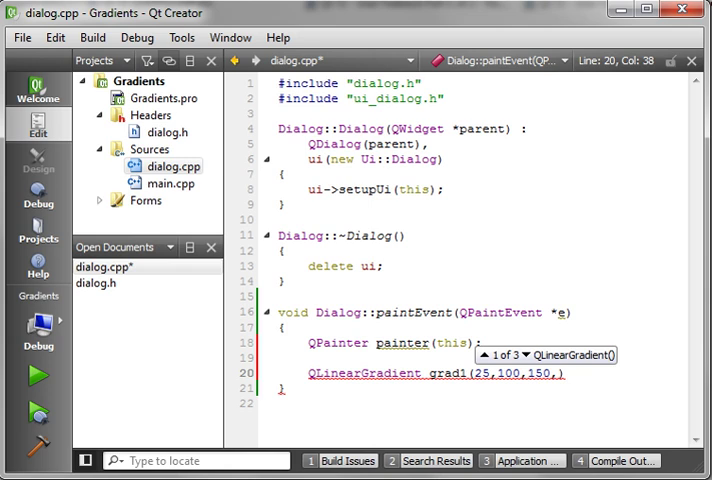
pyautogui.write('175')
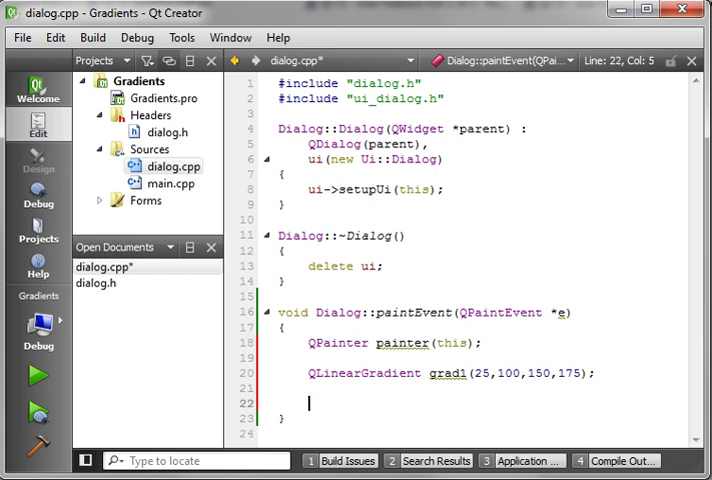
# - Give grad1 colour stops white at 0.0, green at 0.2 and black at 1.0
pyautogui.write('grad1')
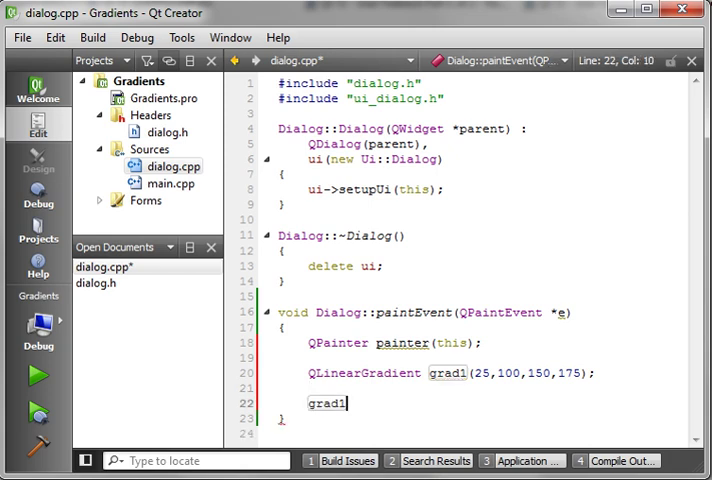
pyautogui.write('.set')
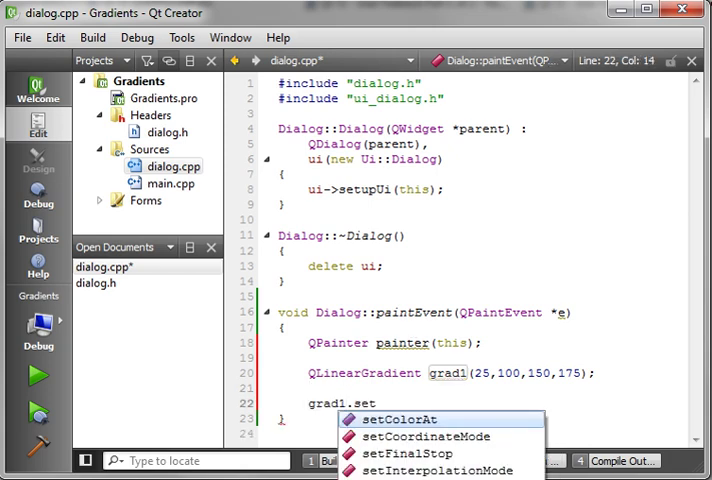
pyautogui.click(398, 420)
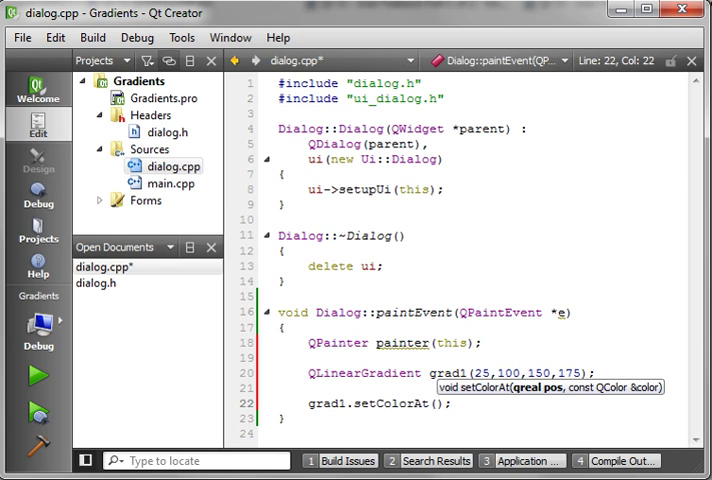
pyautogui.write('0.')
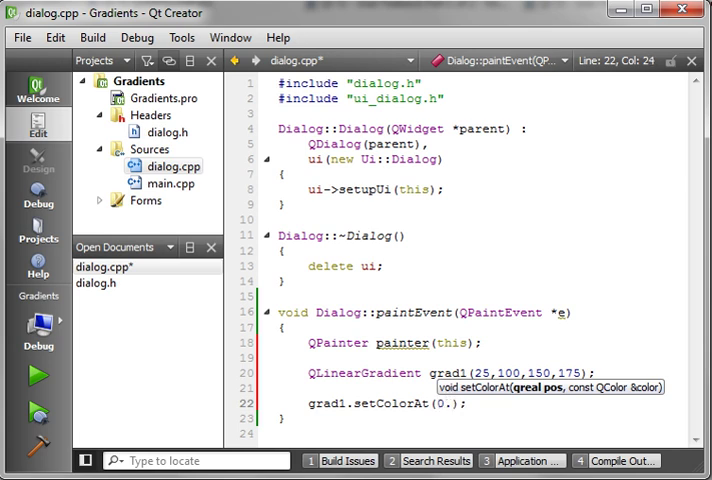
pyautogui.write('0,Qt::')
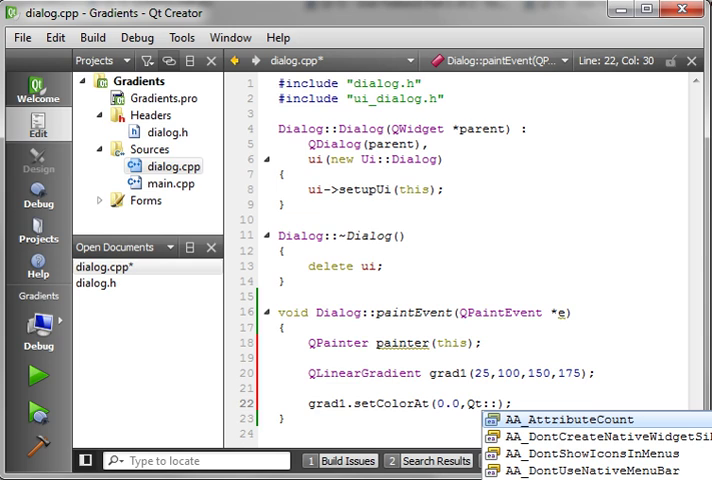
pyautogui.write('Whi')
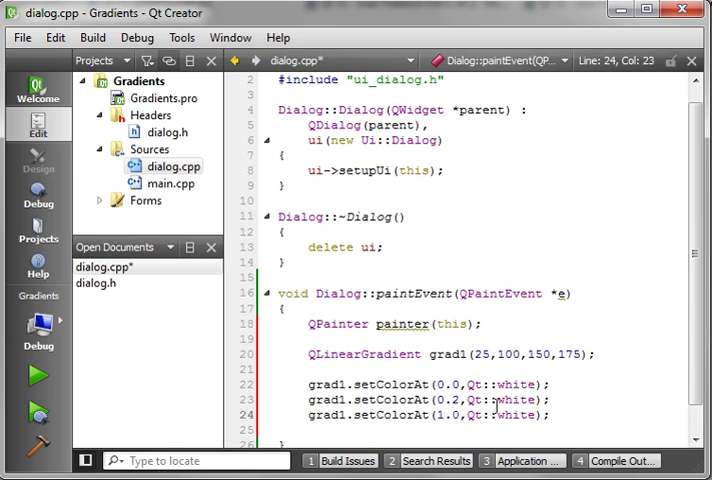
pyautogui.write('Qt::')
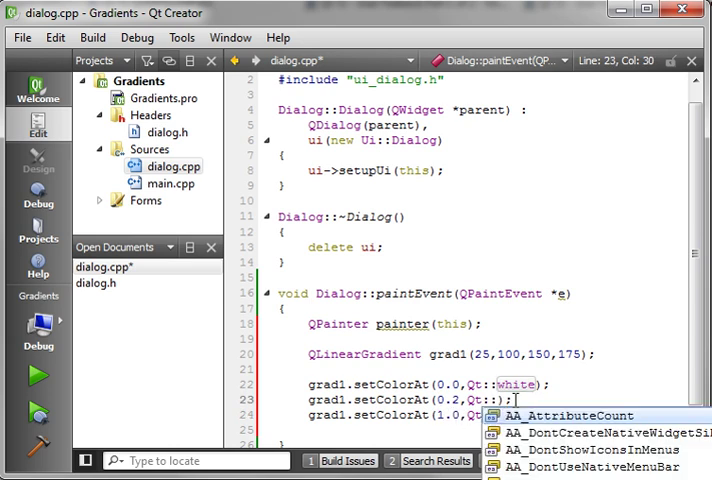
pyautogui.write('green')
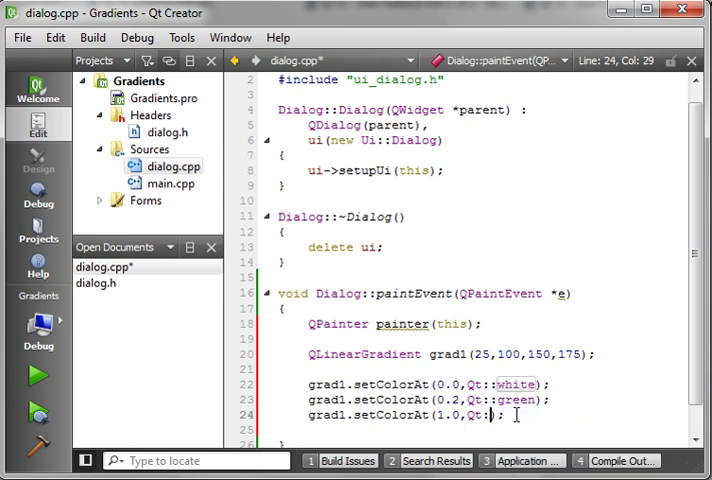
pyautogui.write('black')
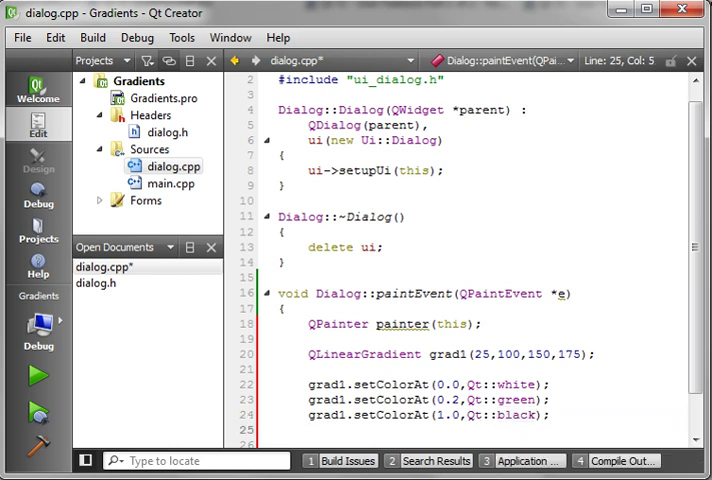
pyautogui.scroll(-3)
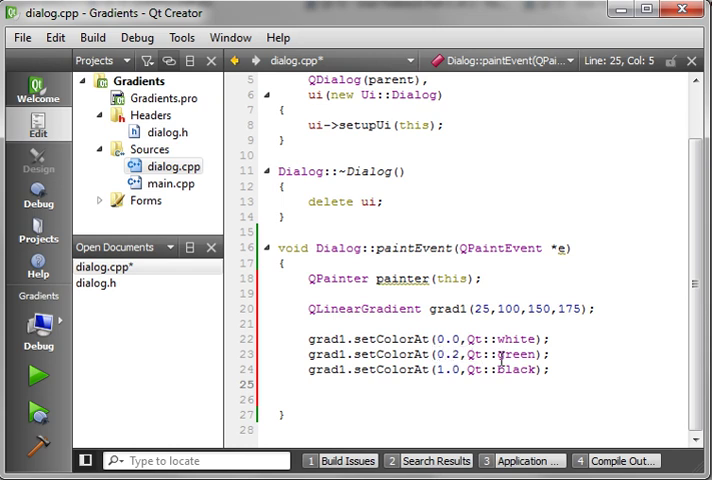
pyautogui.doubleClick(516, 356)
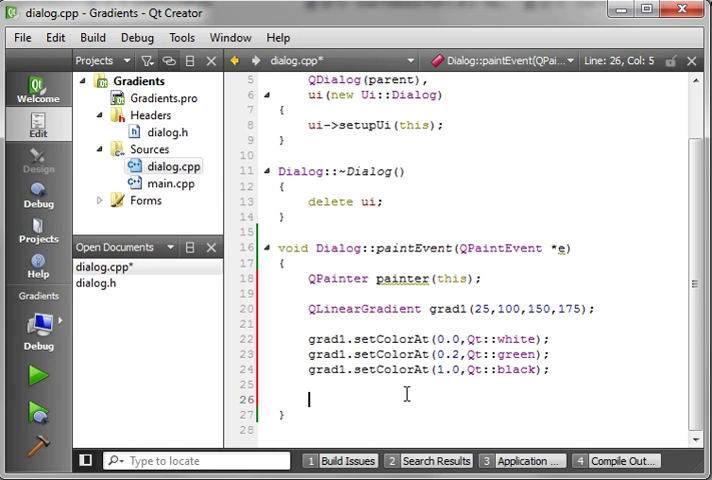
# - Add QRect rec(10,10,200,200) and painter.fillRect(rec, grad1)
pyautogui.write('Qre')
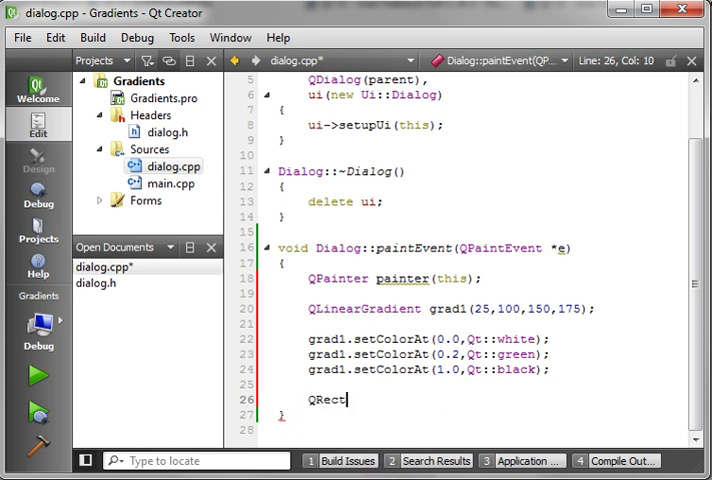
pyautogui.write('rec(1')
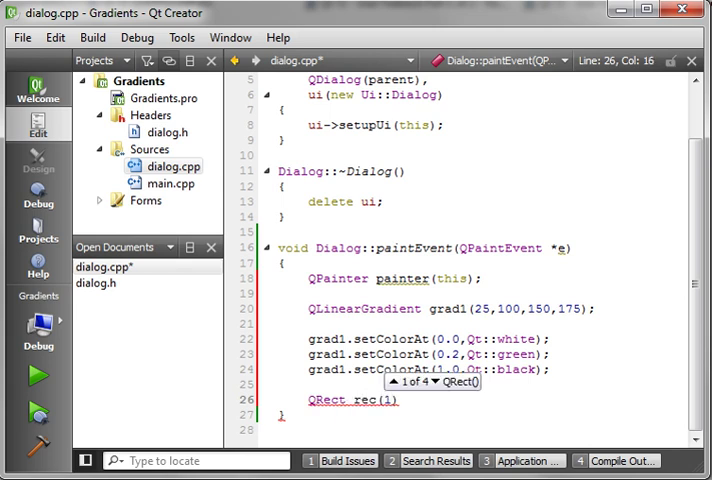
pyautogui.write('0,10,200,200')
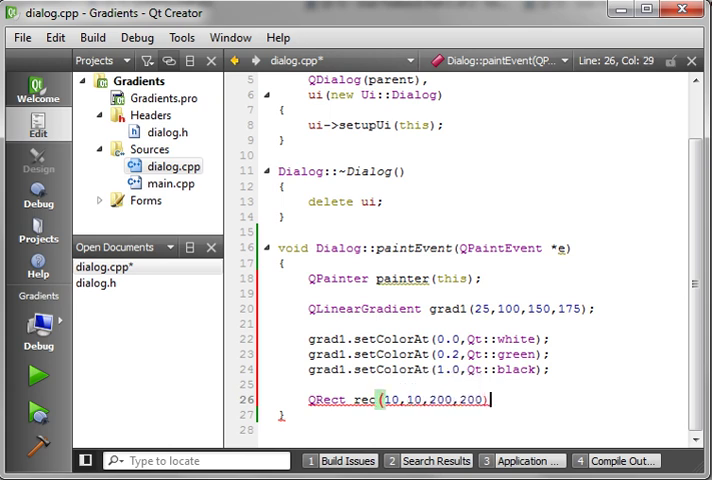
pyautogui.write('painter.fillRect(rec,);')
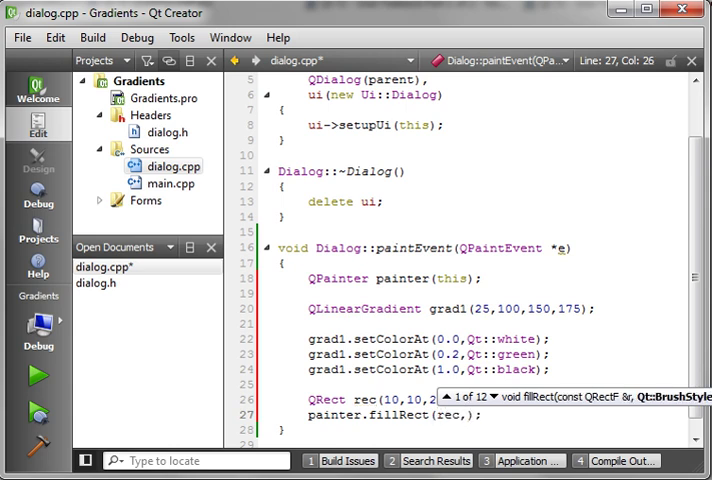
pyautogui.write('grad1')
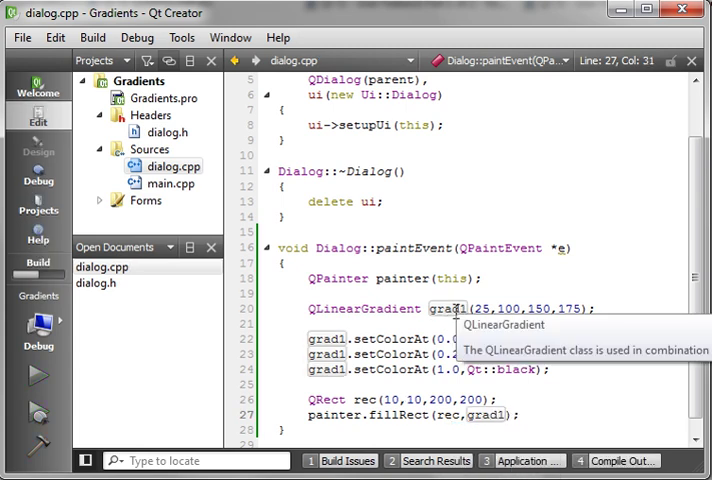
pyautogui.moveTo(468, 208)
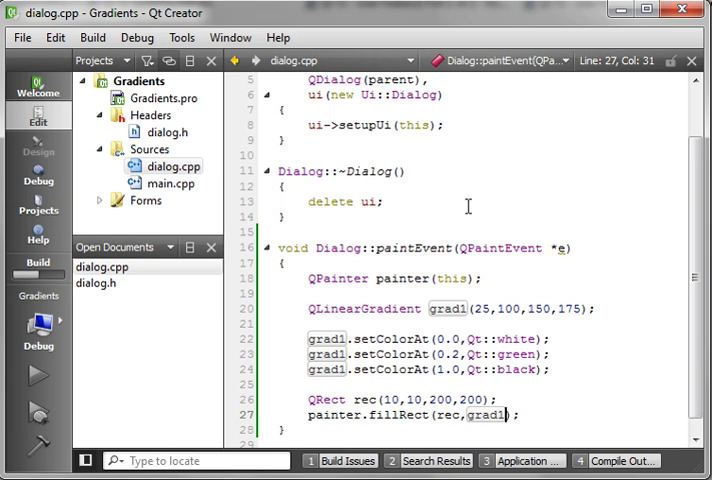
# - Run Gradients to see the white-green-black linear gradient square, then close the dialog
pyautogui.click(38, 376)
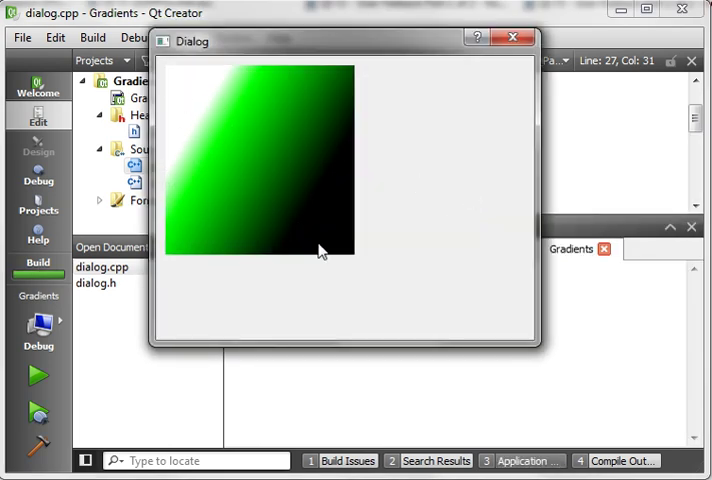
pyautogui.moveTo(238, 122)
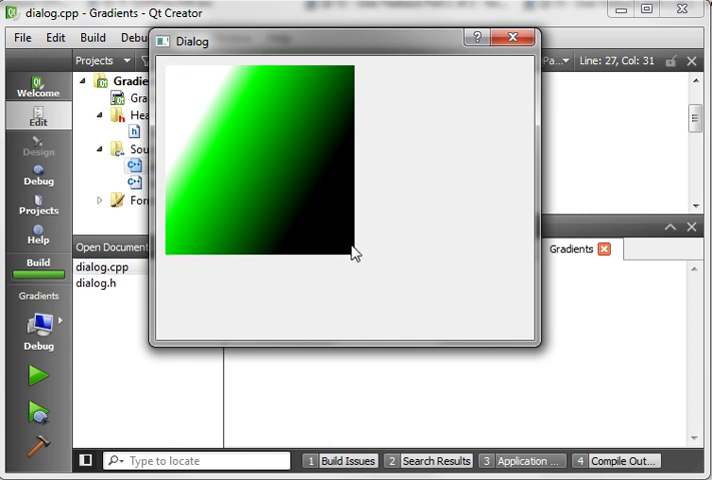
pyautogui.moveTo(170, 76)
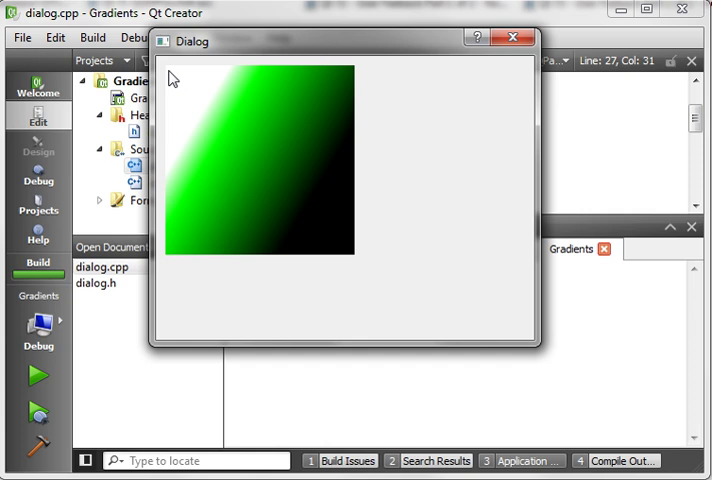
pyautogui.moveTo(168, 76)
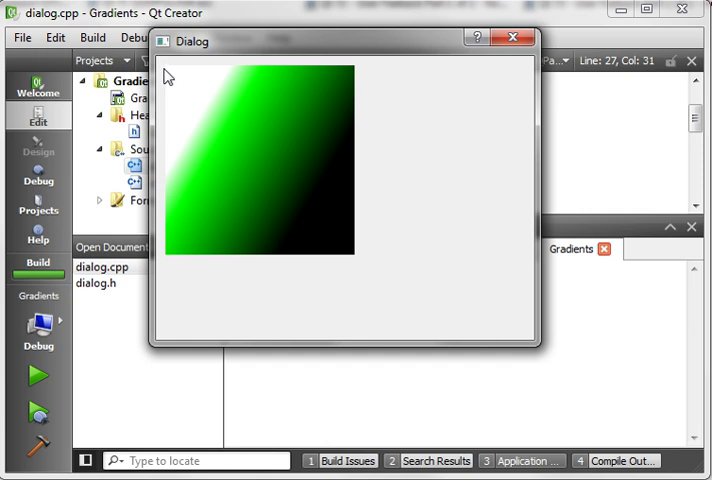
pyautogui.moveTo(168, 78)
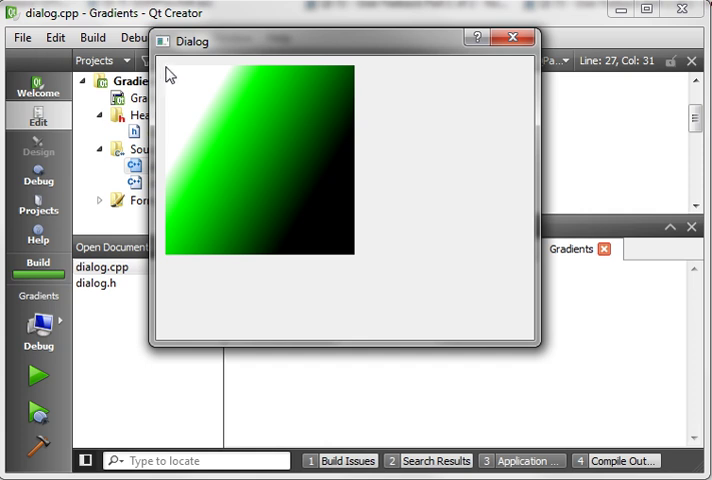
pyautogui.moveTo(196, 124)
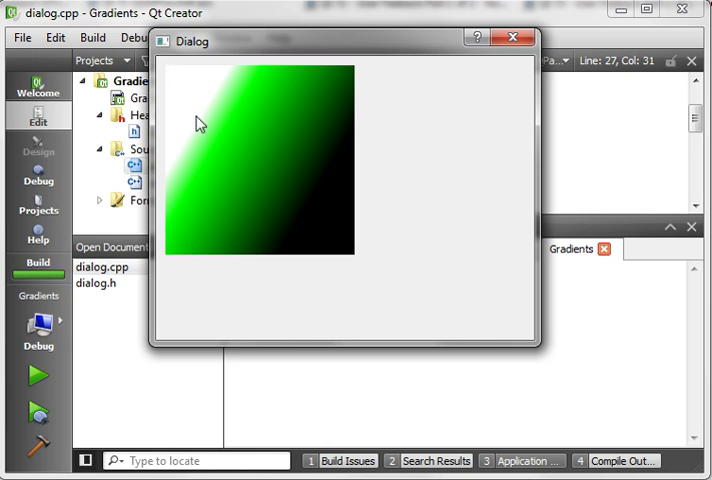
pyautogui.moveTo(210, 128)
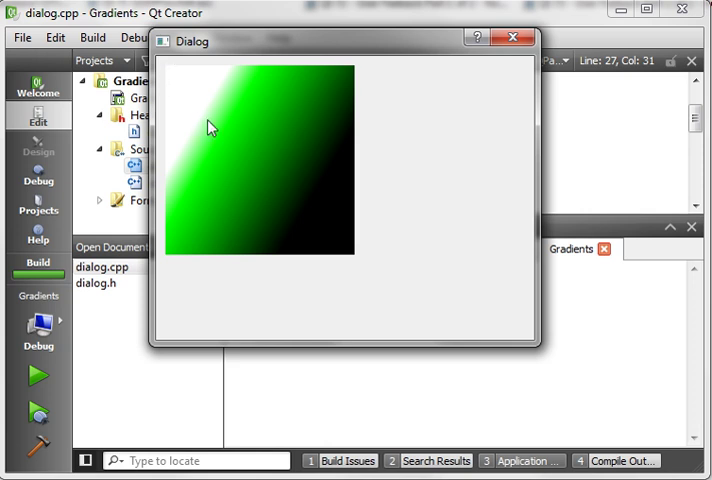
pyautogui.moveTo(304, 204)
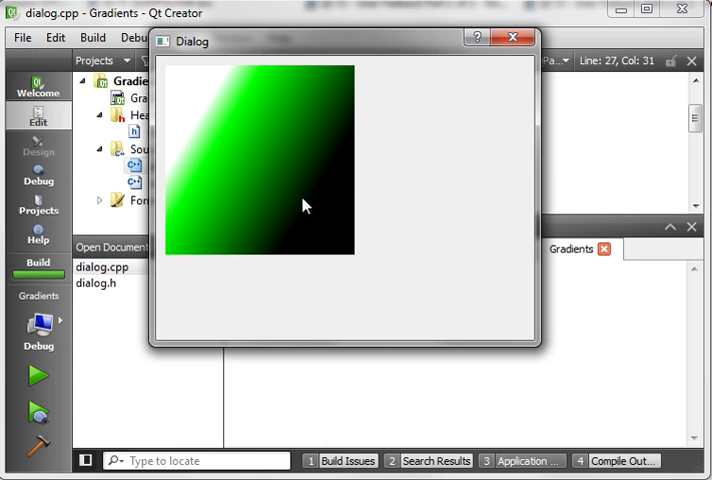
pyautogui.moveTo(358, 262)
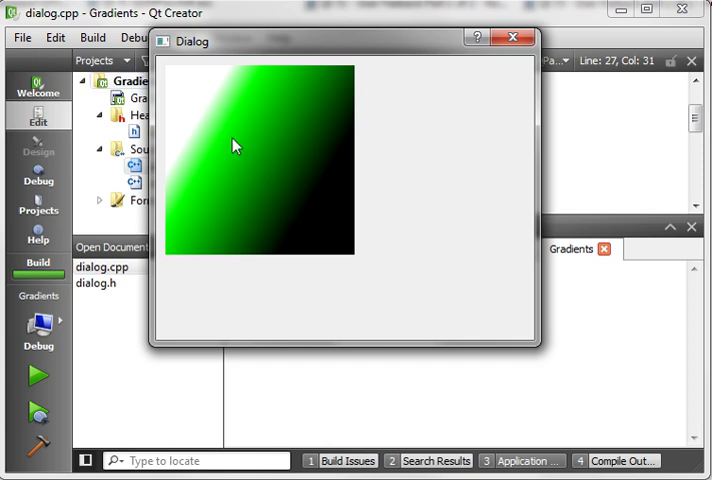
pyautogui.moveTo(684, 172)
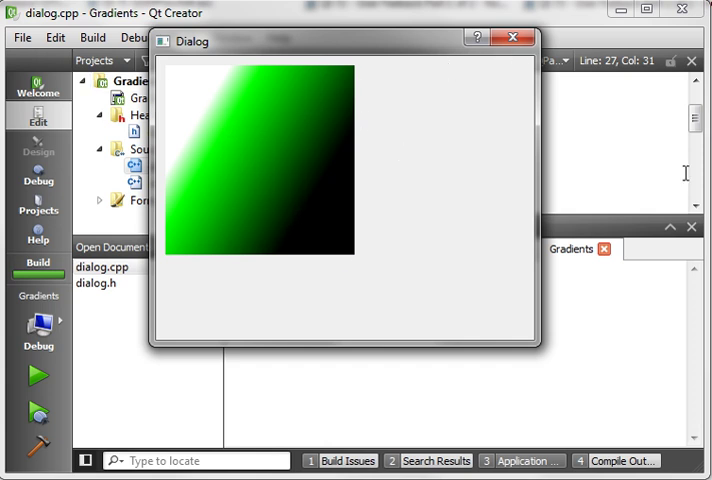
pyautogui.click(514, 40)
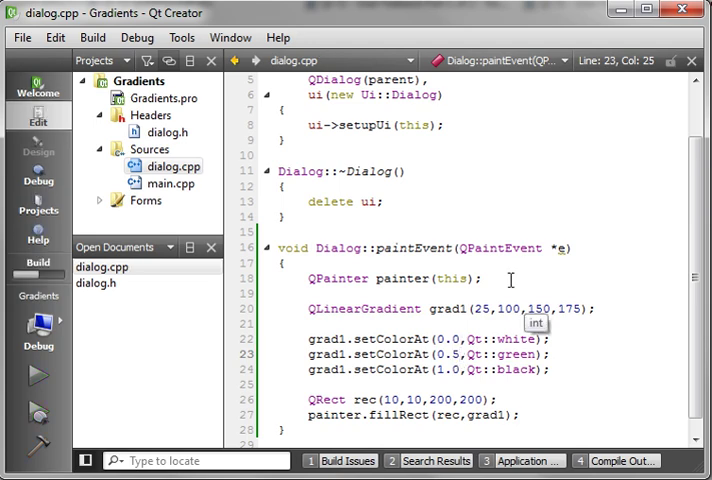
# - Rerun Gradients with the green stop at 0.5 to see the wider green band, then close it
pyautogui.click(36, 376)
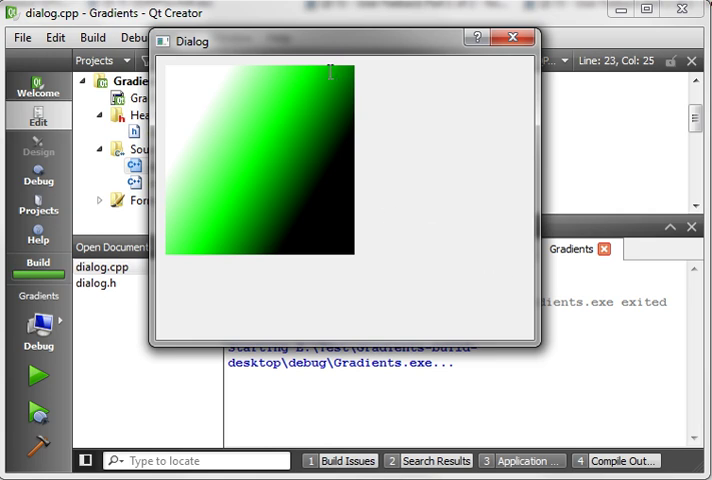
pyautogui.moveTo(332, 76)
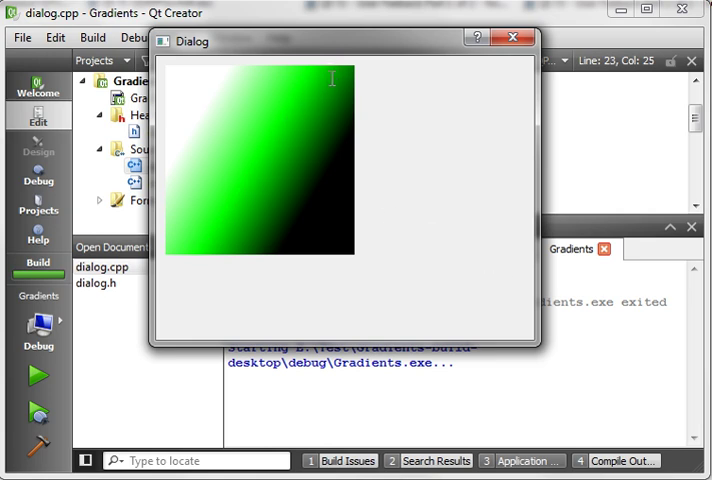
pyautogui.click(512, 38)
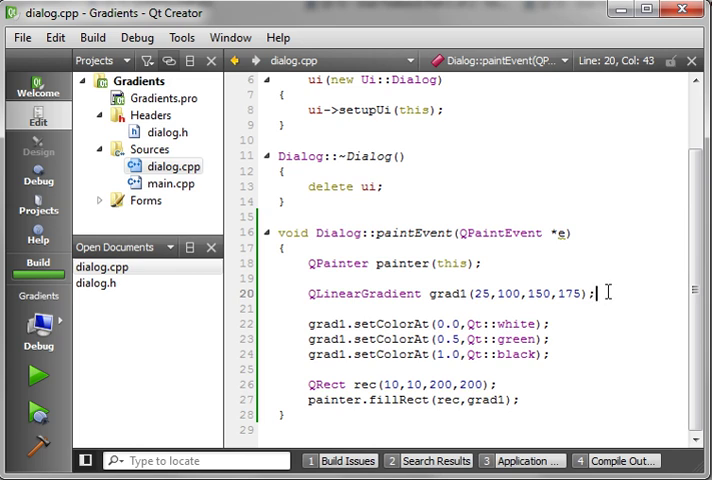
# - Add QRadialGradient grad2(QPoint(100,100),100) and switch the stops and fillRect to grad2
pyautogui.write('QRe')
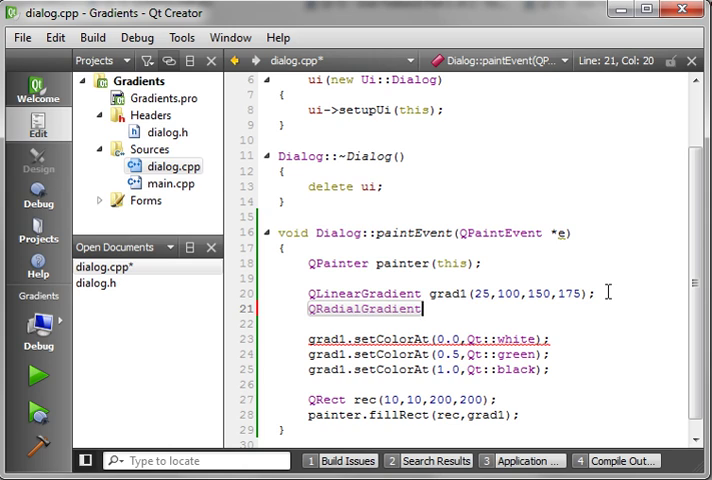
pyautogui.write('g')
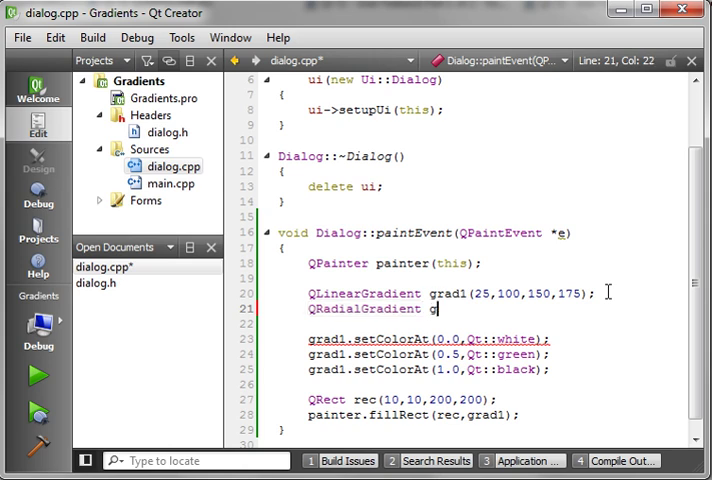
pyautogui.write('rad2')
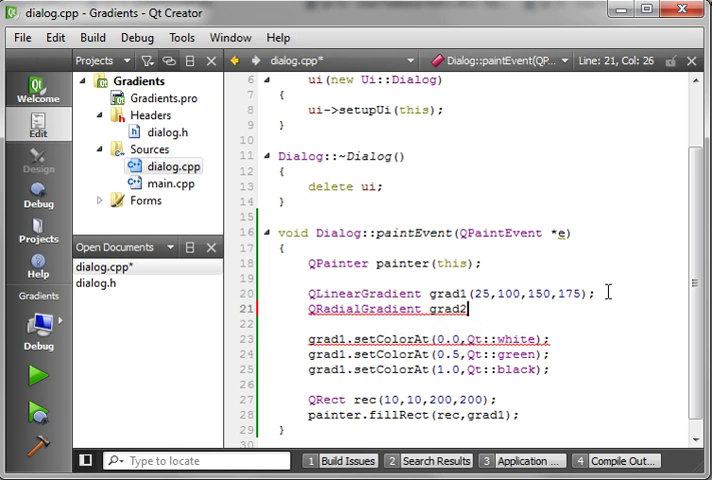
pyautogui.write('(QPoint(100,100),100);')
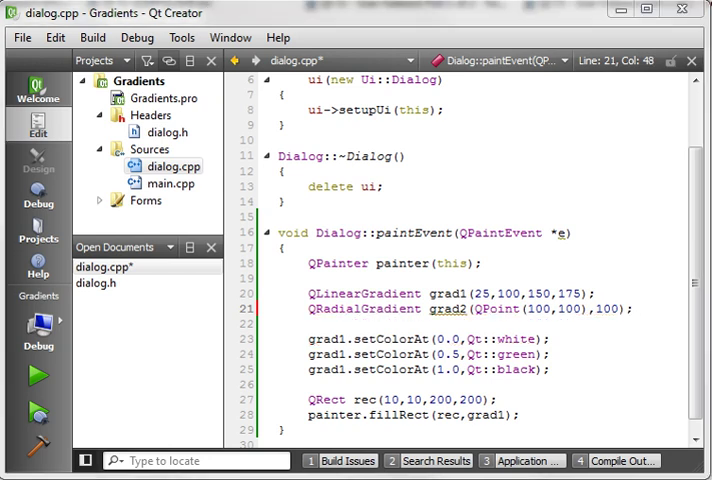
pyautogui.doubleClick(446, 308)
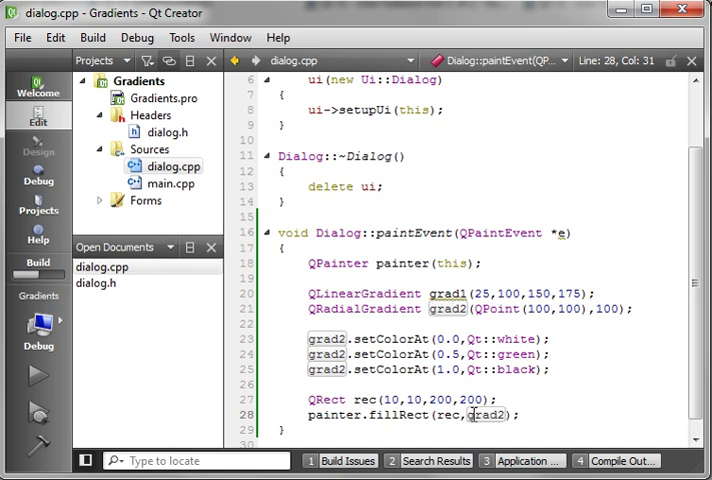
# - Run Gradients to see the green radial glow fading to black, then close the dialog
pyautogui.click(38, 376)
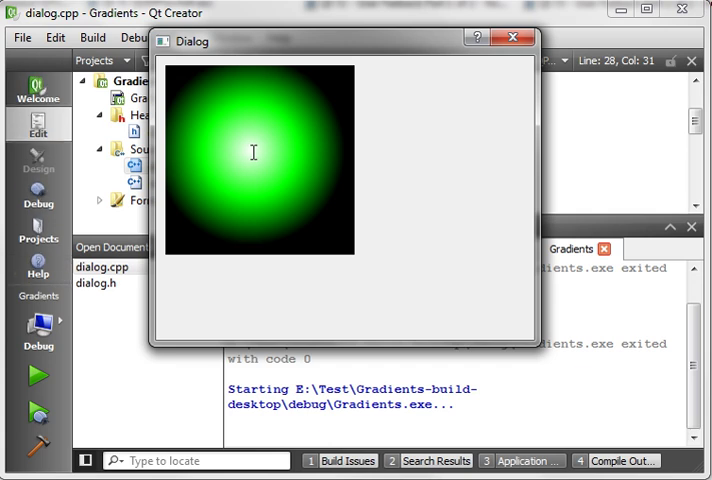
pyautogui.moveTo(196, 212)
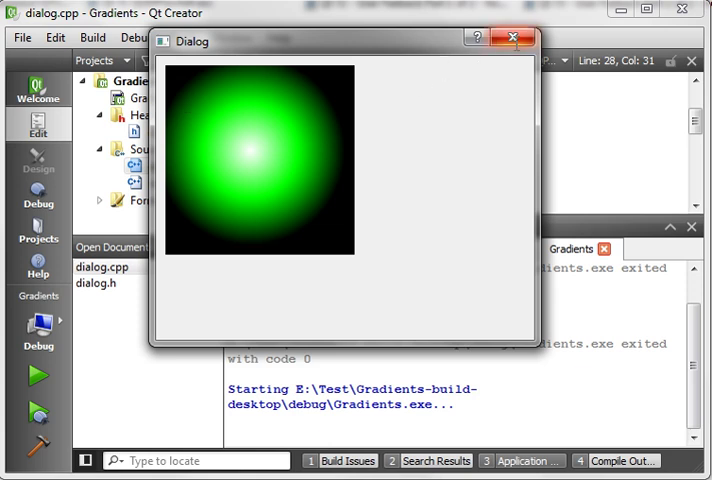
pyautogui.click(516, 40)
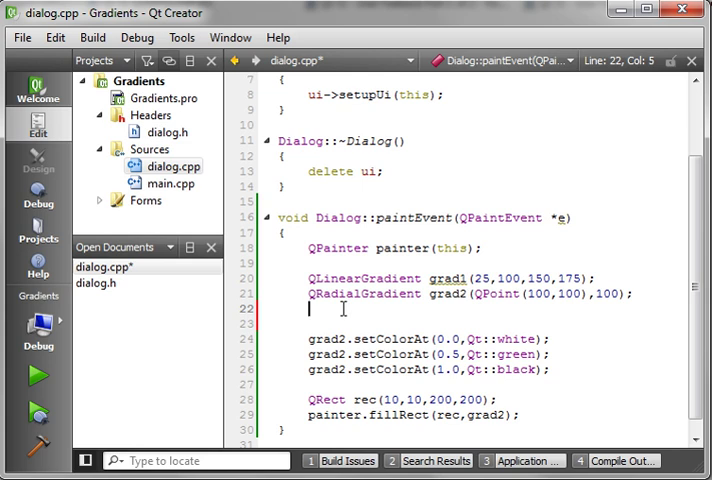
# - Declare QConicalGradient grad3 centred at QPoint(100,100)
pyautogui.write('QConicalGradient g')
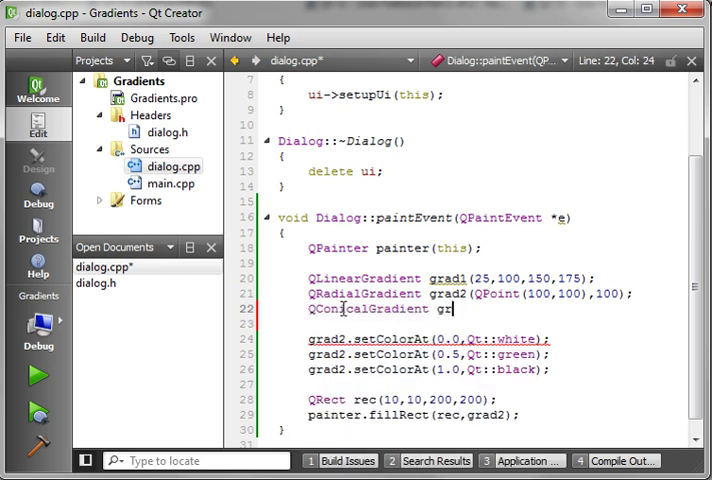
pyautogui.write('rad3(Qpain')
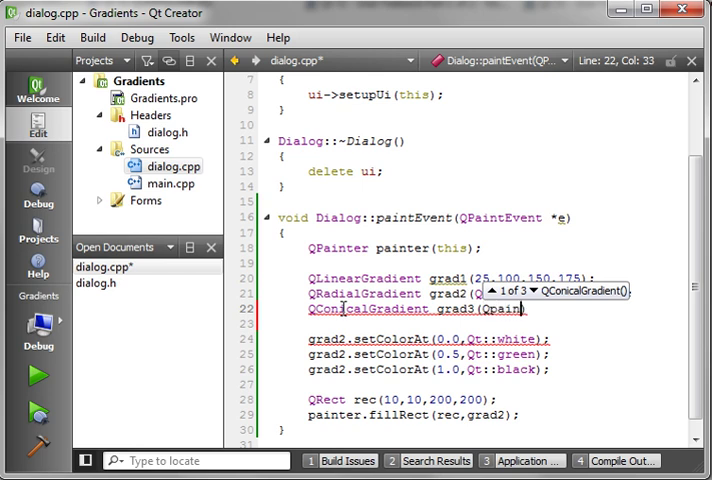
pyautogui.write('QPoint(')
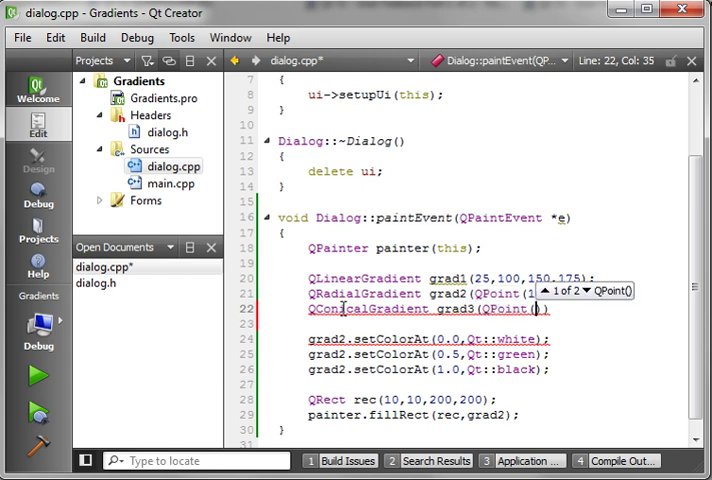
pyautogui.write('10,')
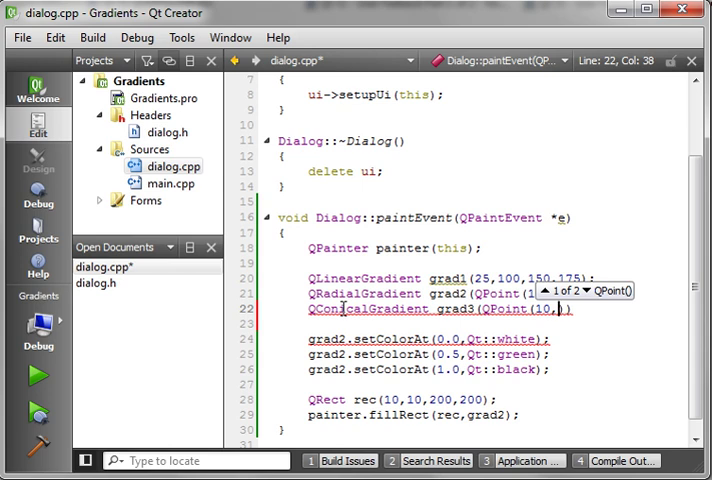
pyautogui.write('00,10')
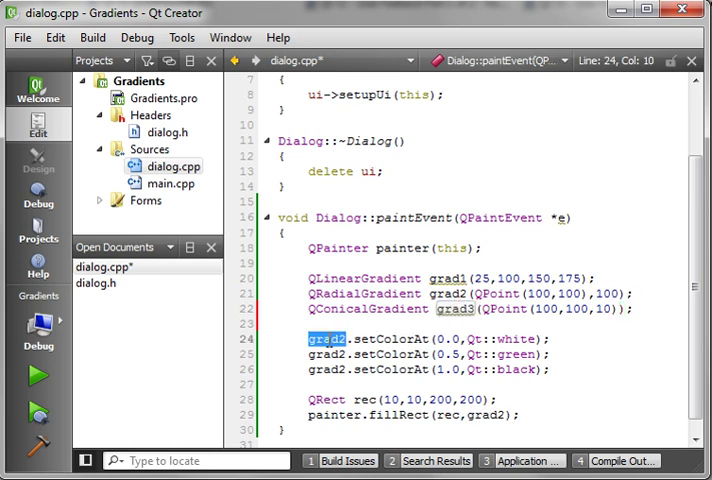
# - Point the colour stops and the fillRect call at grad3 instead of grad2
pyautogui.write('grad3')
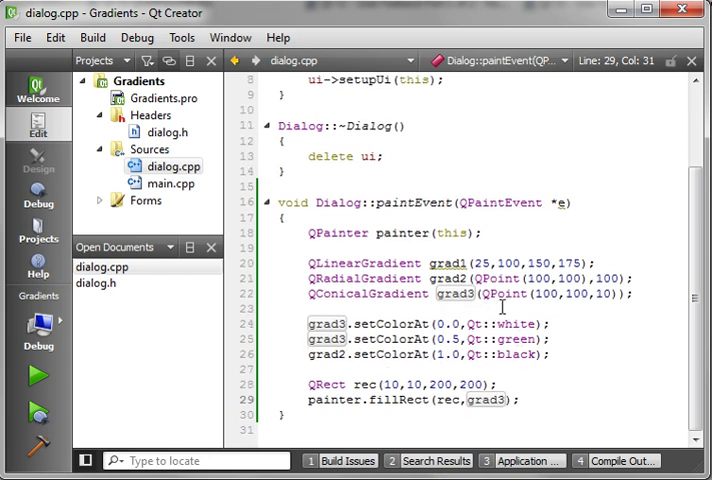
pyautogui.doubleClick(570, 262)
pyautogui.write(')')
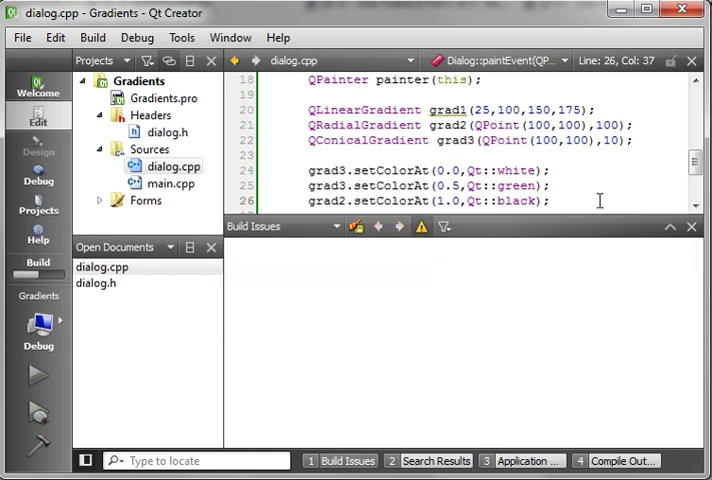
# - Run Gradients with the conical gradient, then rerun with the green stop at 0.2 and close it
pyautogui.click(36, 376)
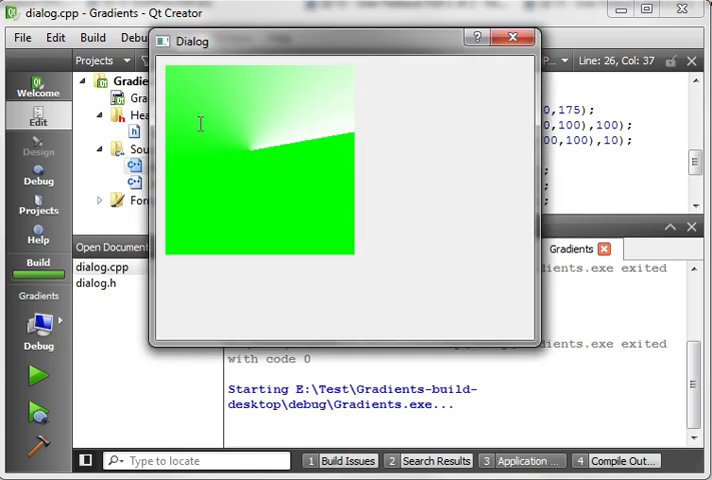
pyautogui.moveTo(320, 108)
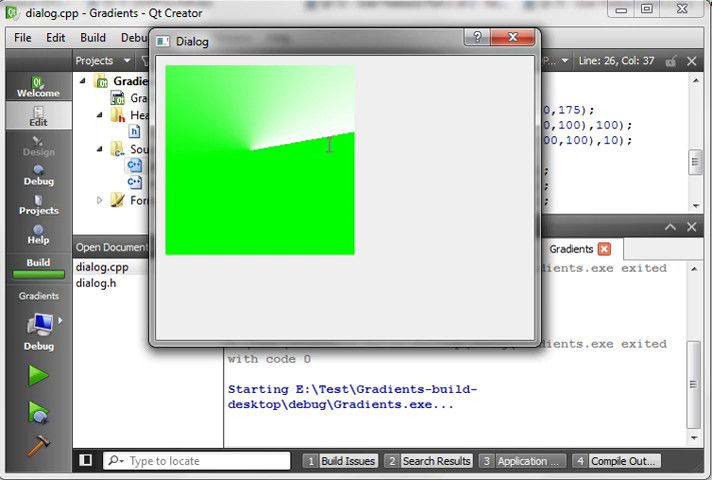
pyautogui.moveTo(388, 136)
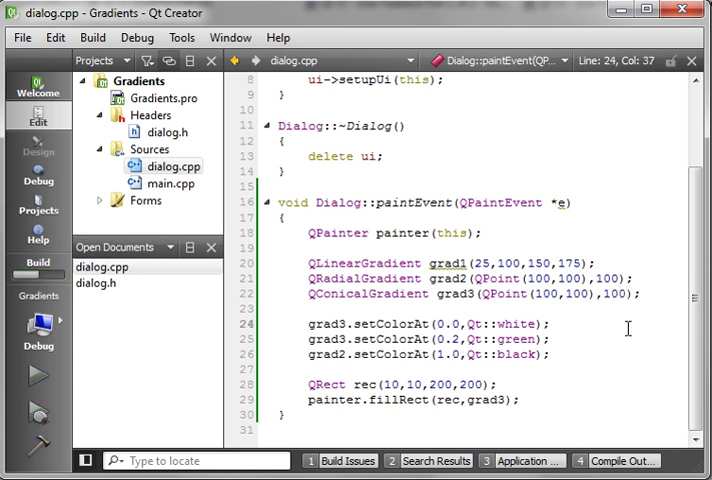
pyautogui.click(38, 376)
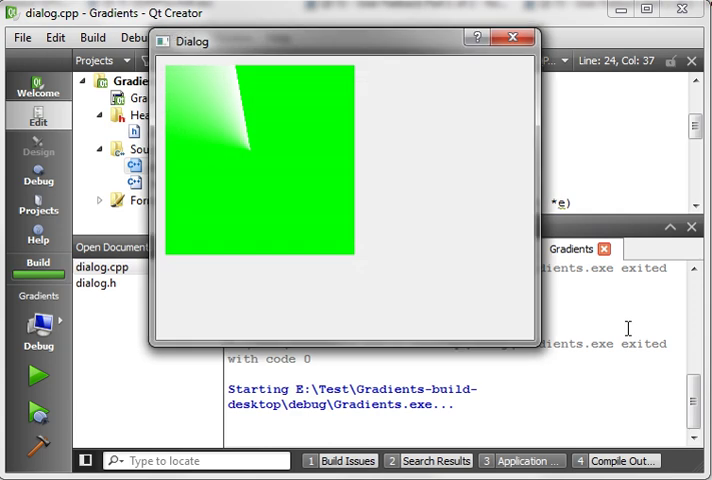
pyautogui.moveTo(332, 156)
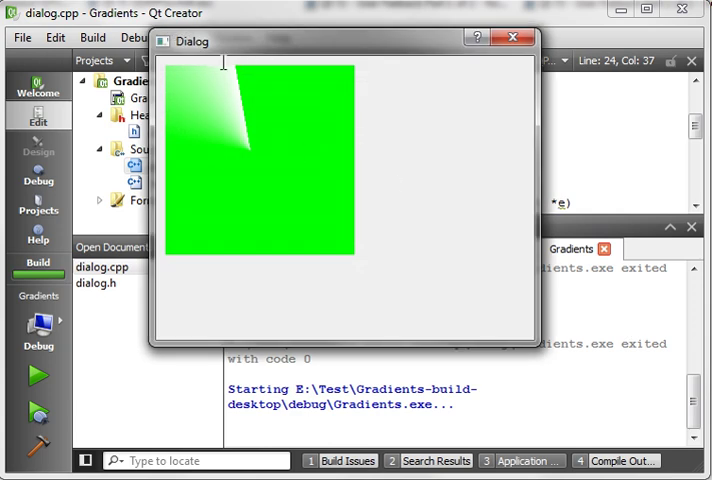
pyautogui.moveTo(226, 62); pyautogui.dragTo(248, 144)
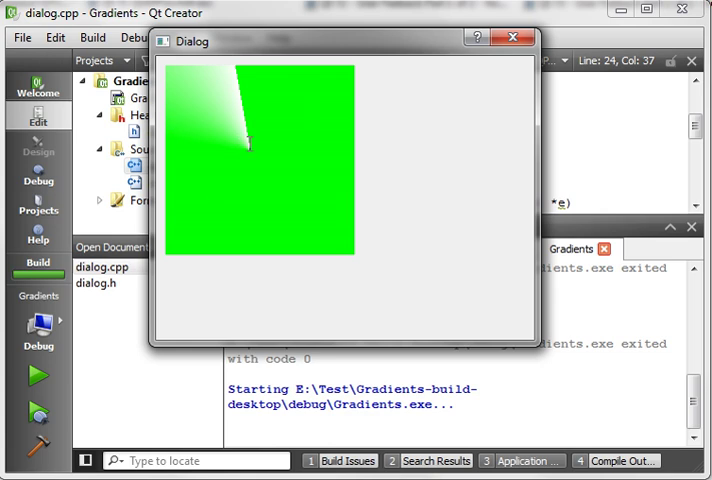
pyautogui.click(512, 40)
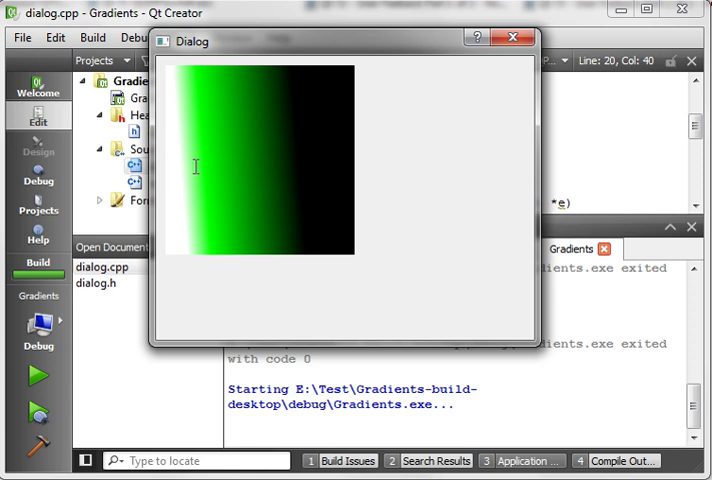
pyautogui.moveTo(300, 142)
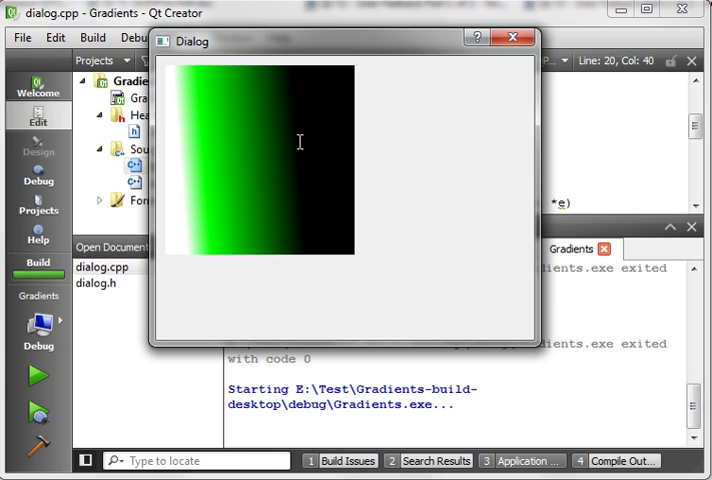
pyautogui.moveTo(494, 56)
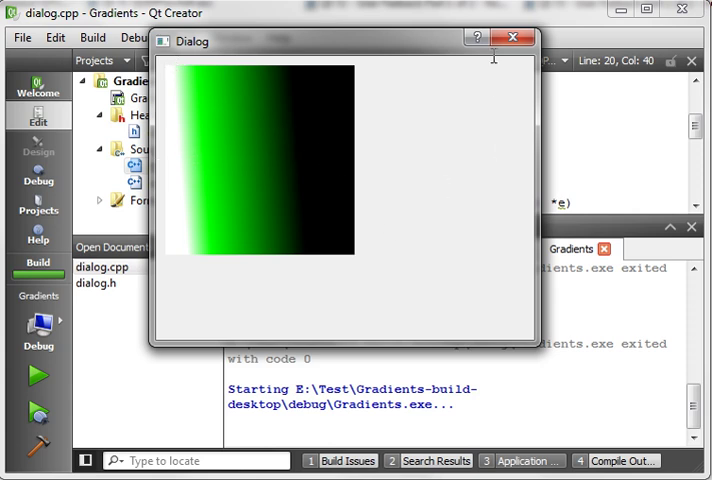
# - Close the running Gradients dialog showing the horizontal white-green-black linear gradient
pyautogui.click(516, 38)
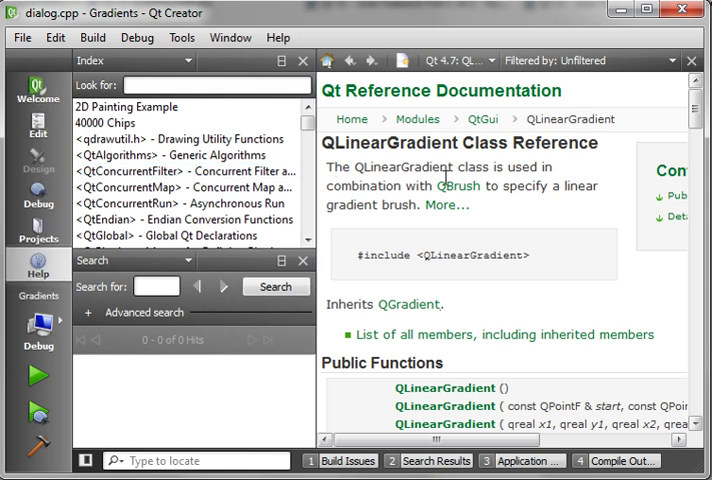
# - Scroll the QLinearGradient help page to the Detailed Description with PadSpread and ReflectSpread examples
pyautogui.scroll(-3)
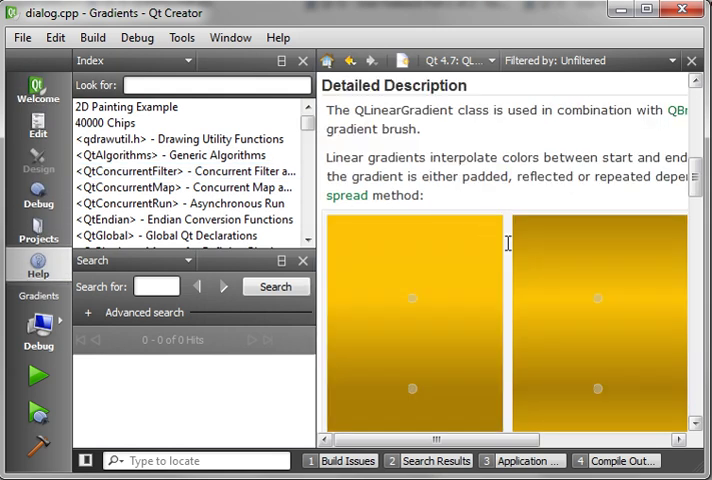
pyautogui.scroll(-3)
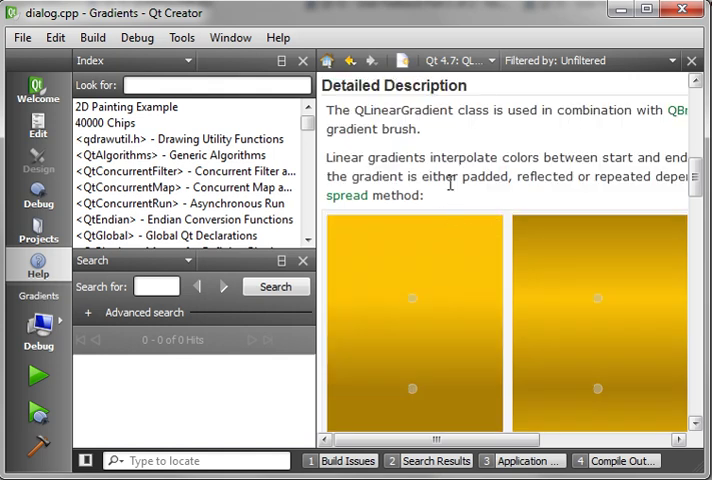
pyautogui.scroll(-3)
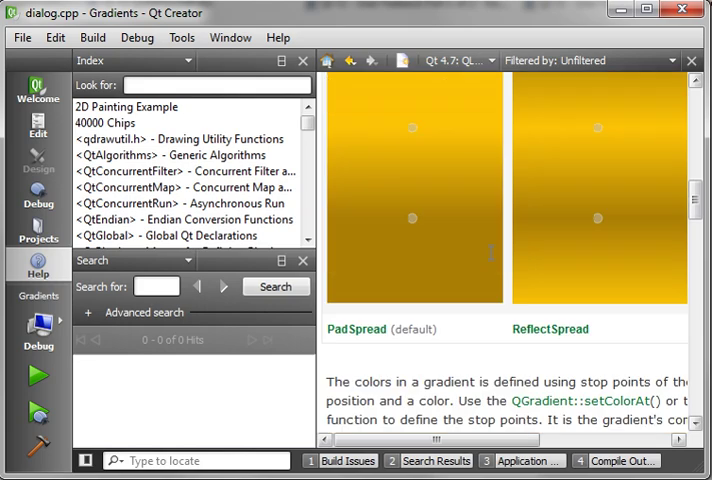